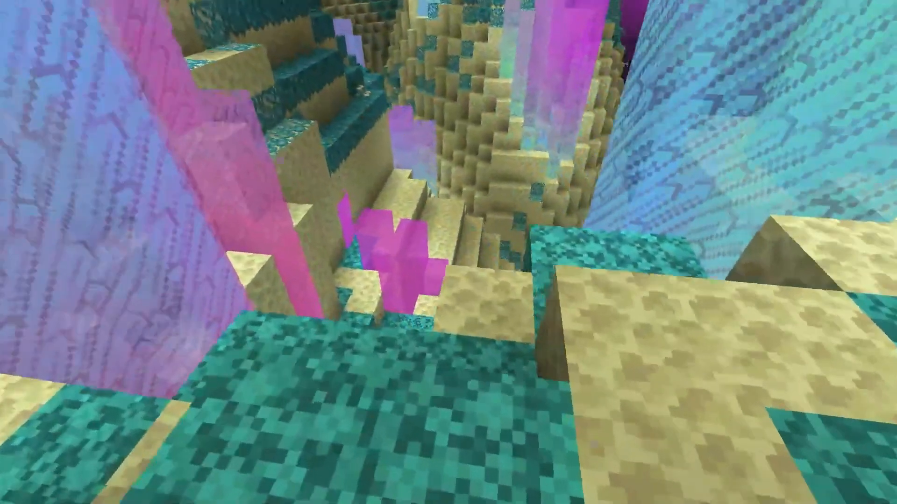
mouse_move(449, 252)
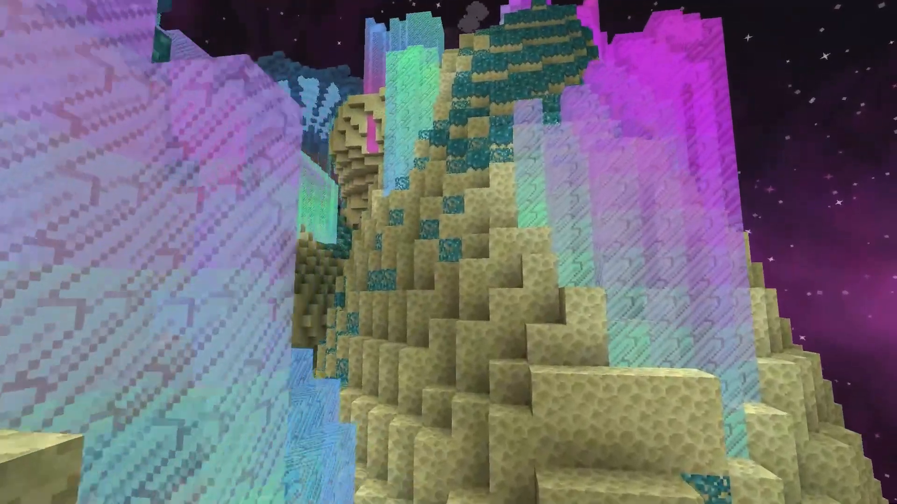
mouse_move(449, 252)
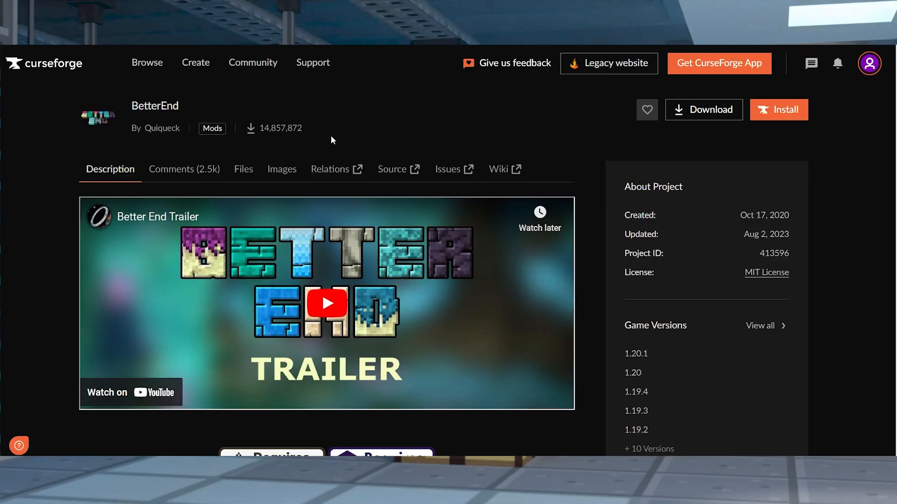
mouse_move(243, 169)
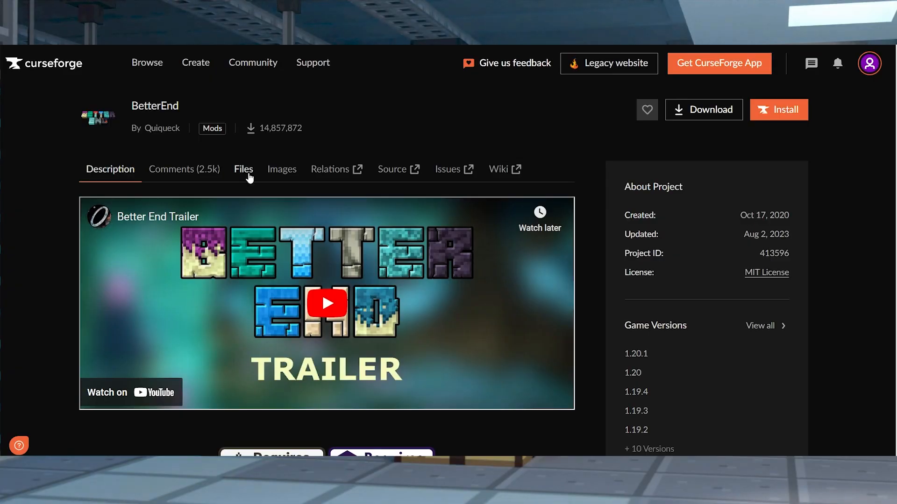
From the Files list, download betterend-2.1.6 [1.19.2] via its three-dot menu.
click(243, 169)
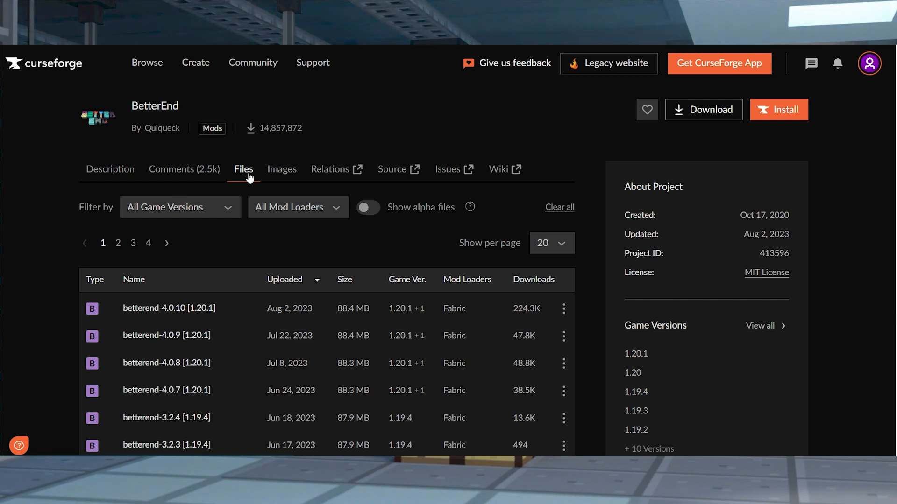
scroll(down, 3)
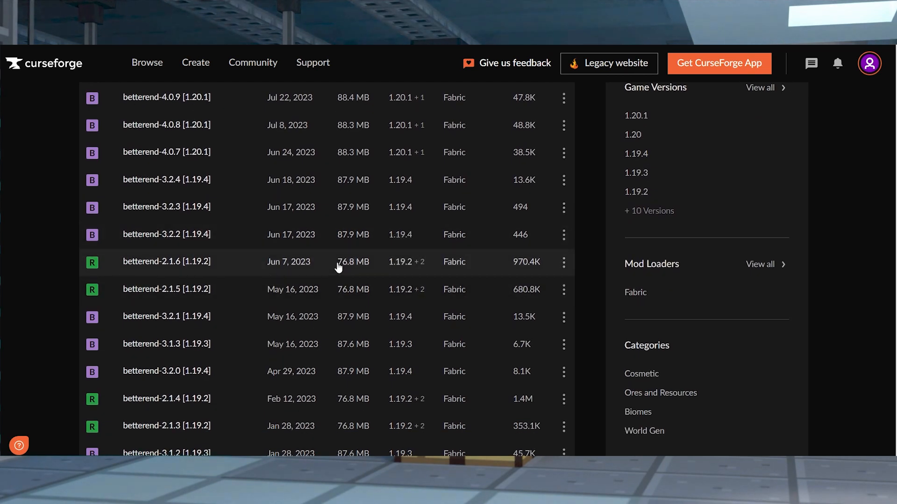
mouse_move(562, 266)
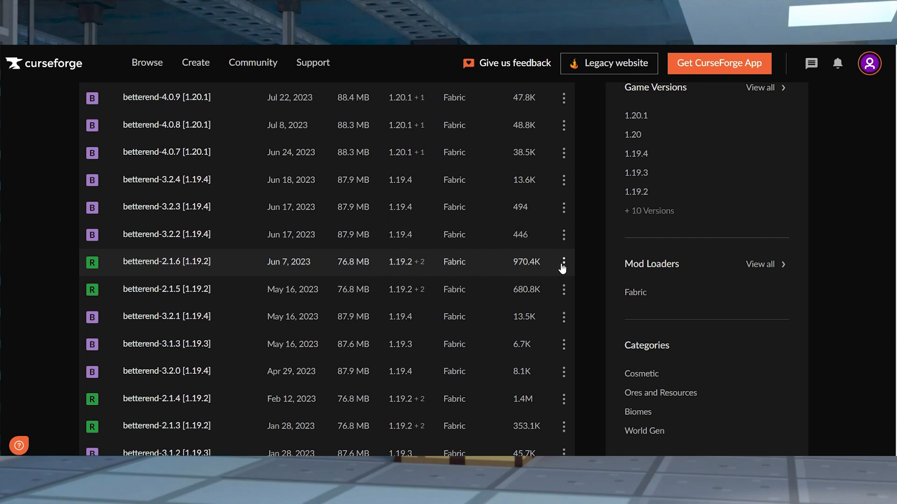
click(563, 261)
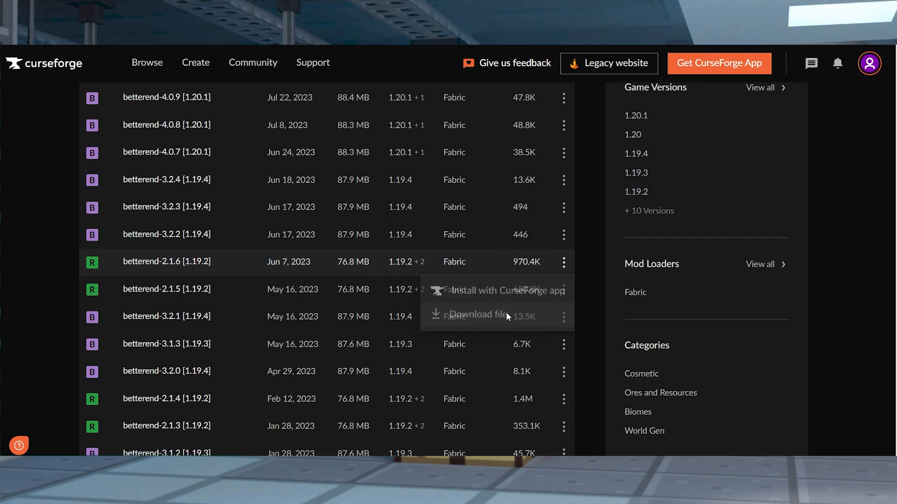
click(476, 315)
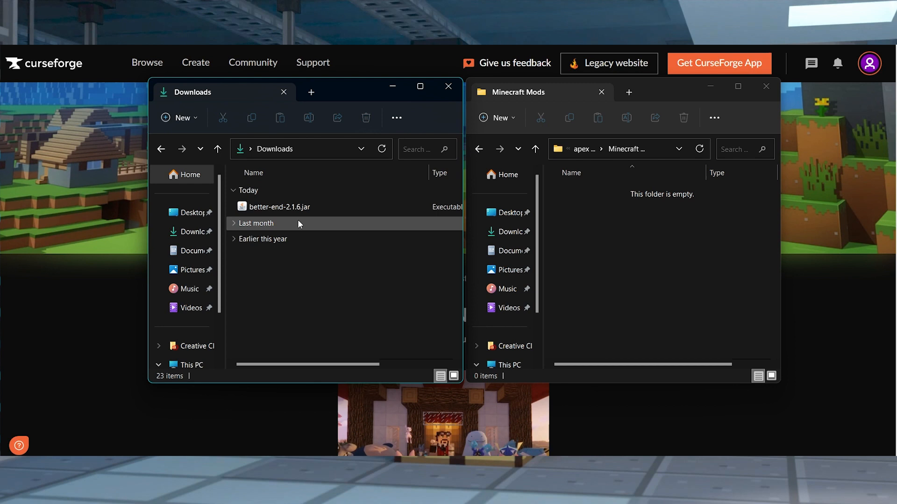
Move better-end-2.1.6.jar from Downloads into the Minecraft Mods folder.
click(279, 206)
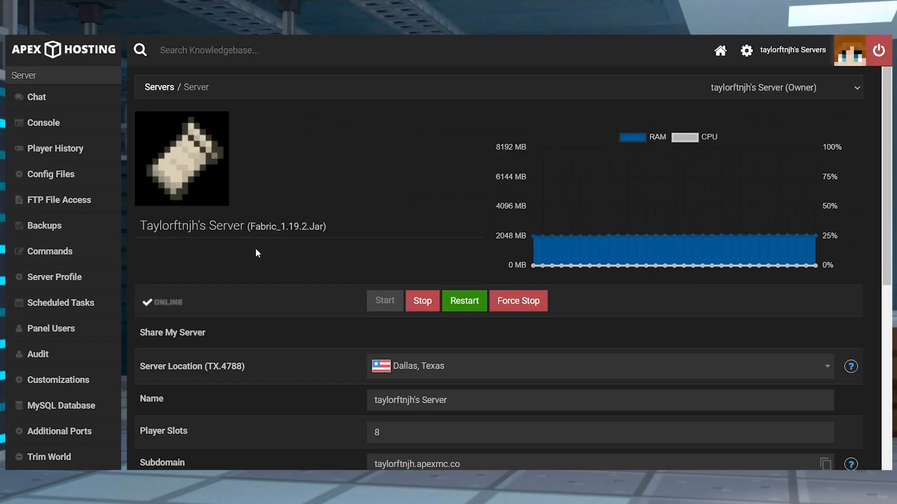
mouse_move(418, 273)
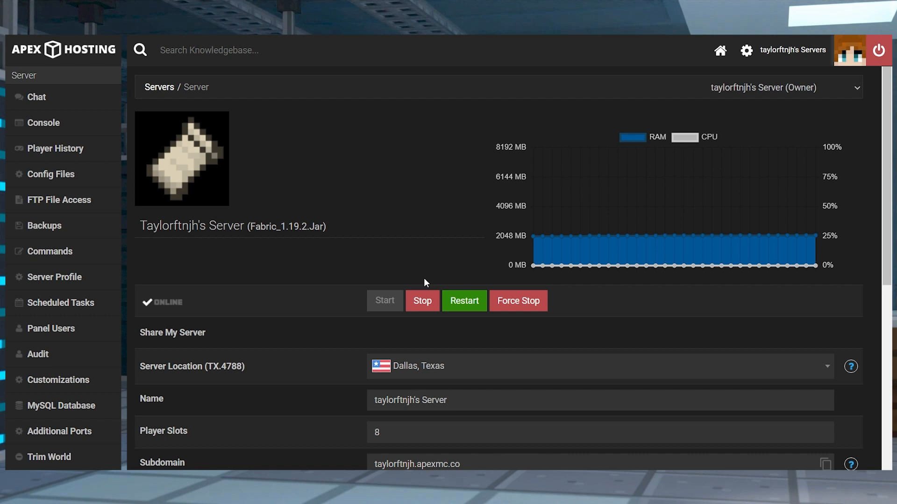
Stop Taylorftnjh's Server and highlight its Fabric_1.19.2.Jar version.
click(422, 301)
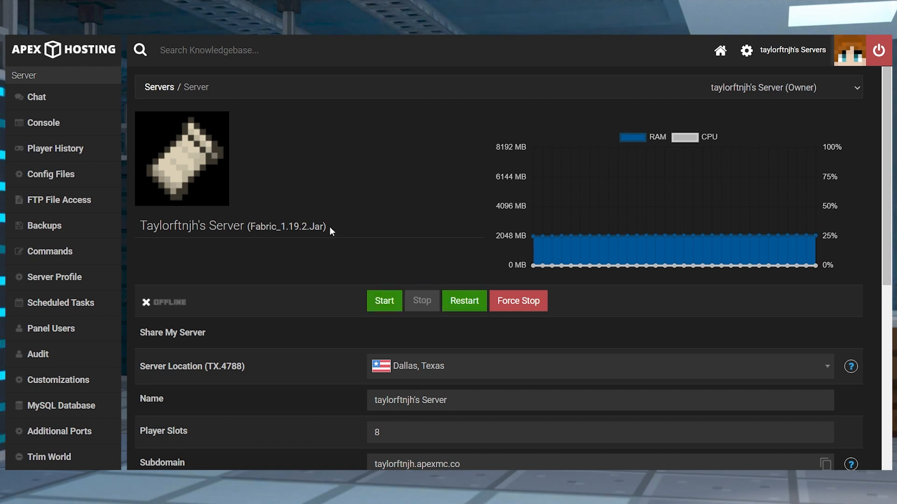
double_click(287, 226)
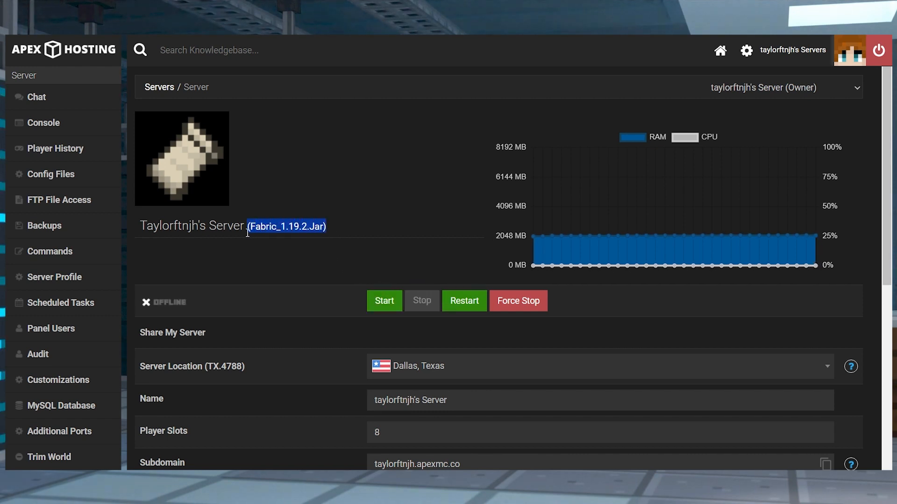
mouse_move(290, 265)
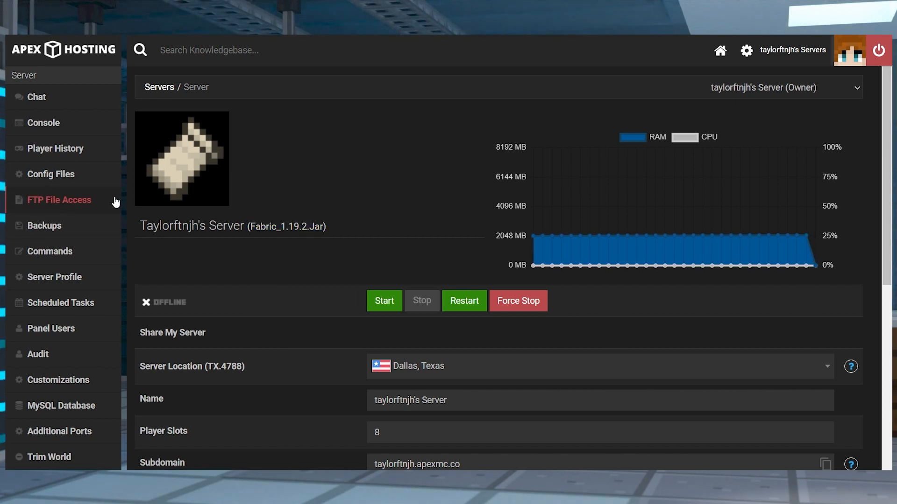
Via FTP File Access, upload the bclib, better-end and fabric-api jars into the mods folder.
click(59, 200)
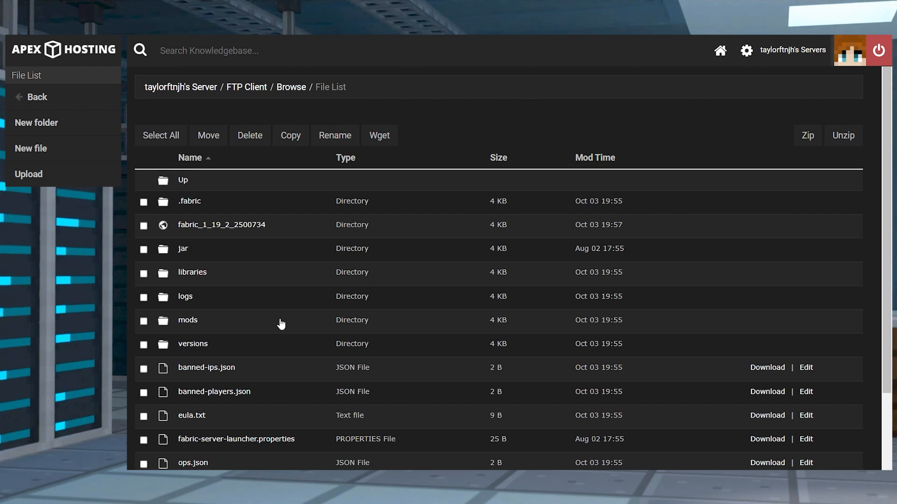
mouse_move(188, 320)
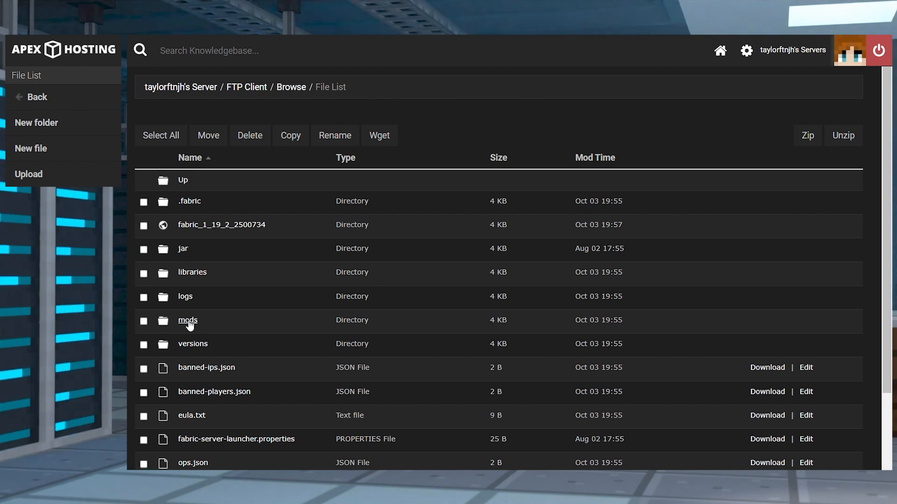
click(188, 321)
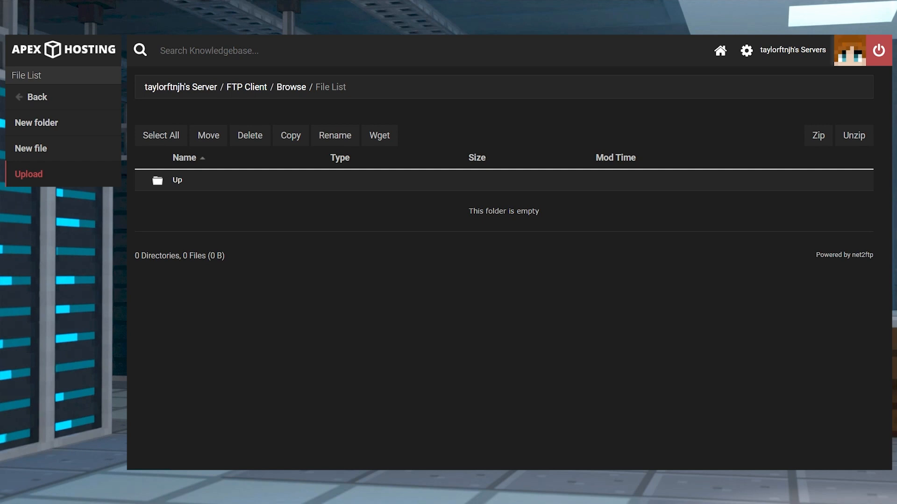
click(27, 174)
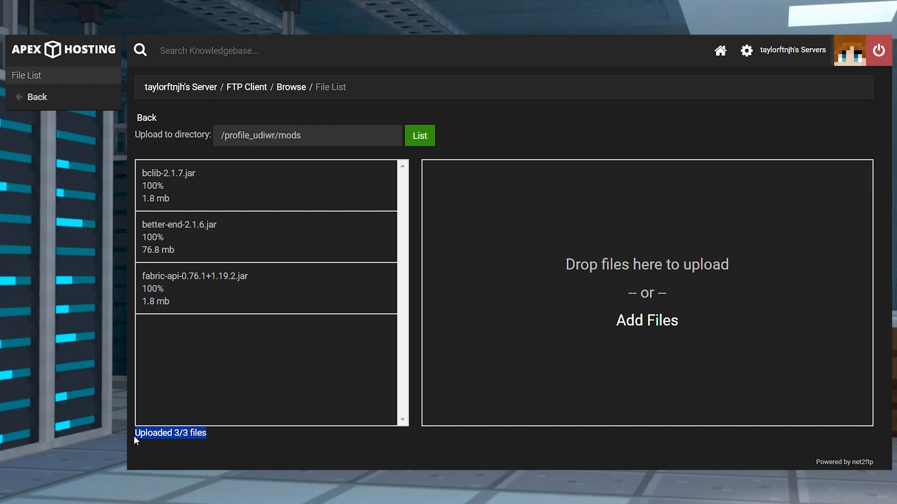
mouse_move(168, 98)
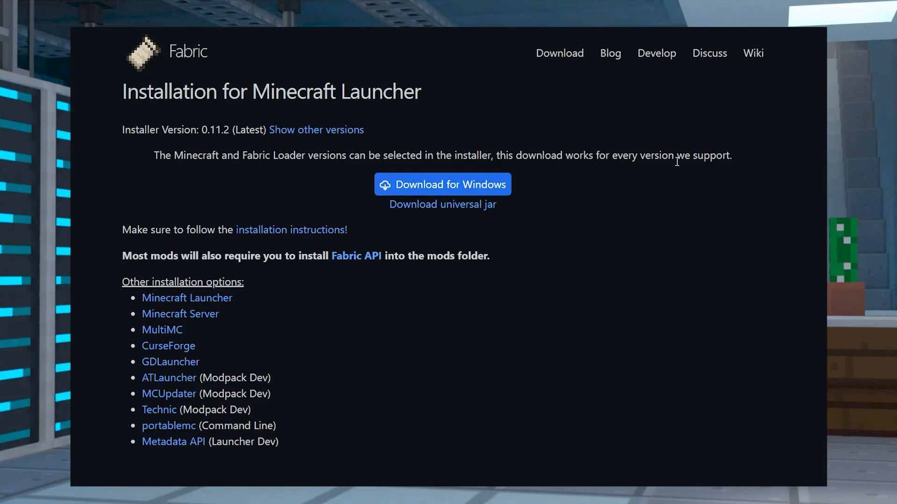
mouse_move(547, 204)
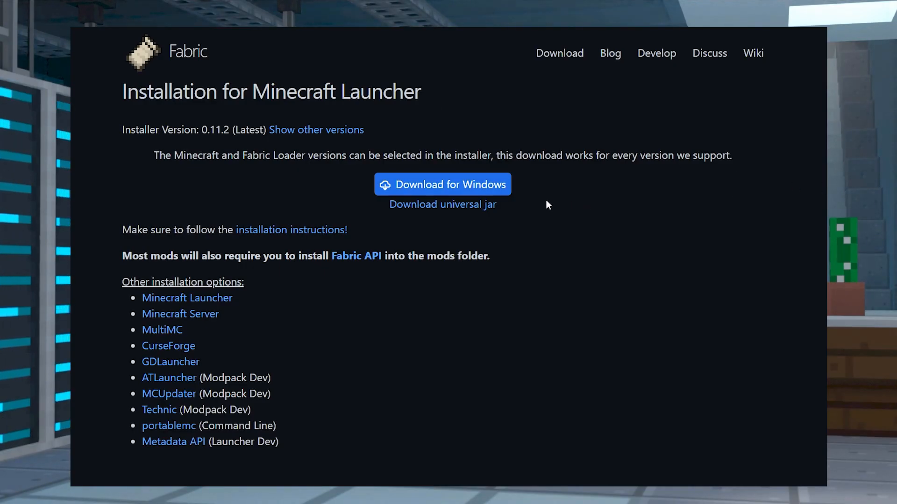
mouse_move(709, 205)
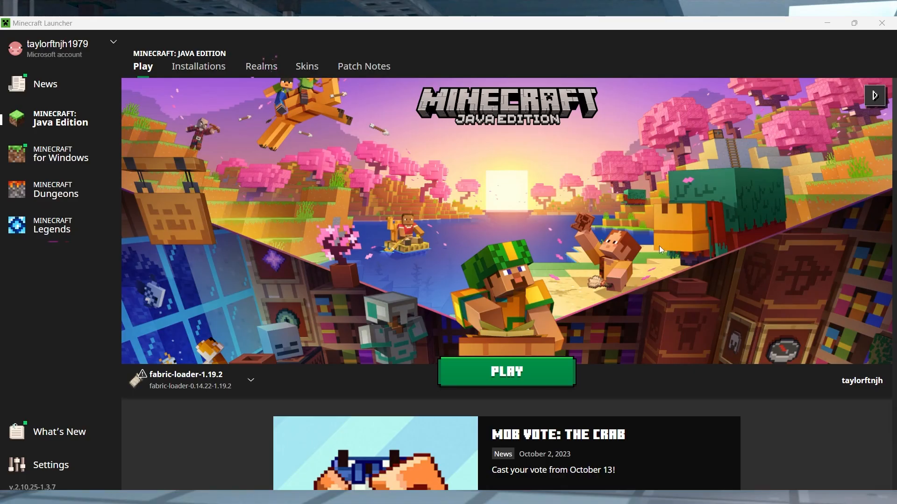
mouse_move(439, 205)
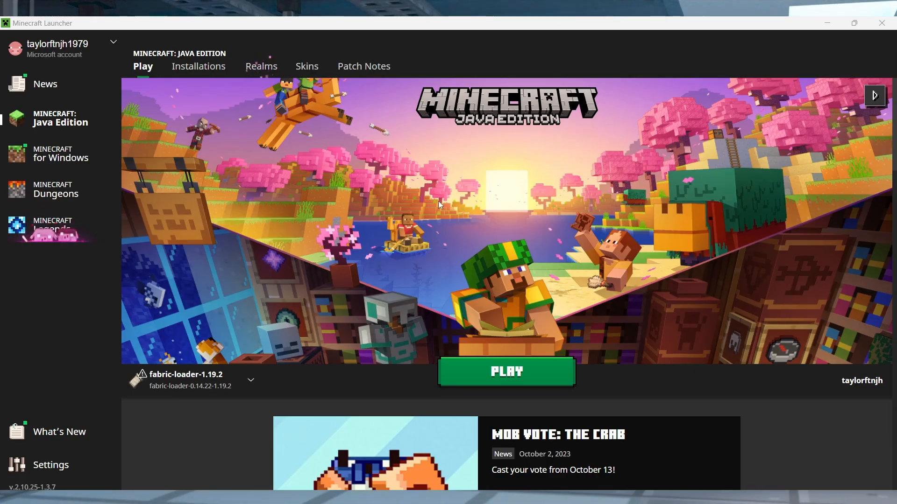
Show the launcher's Installations list with the fabric-loader-1.19.2 profile.
click(198, 66)
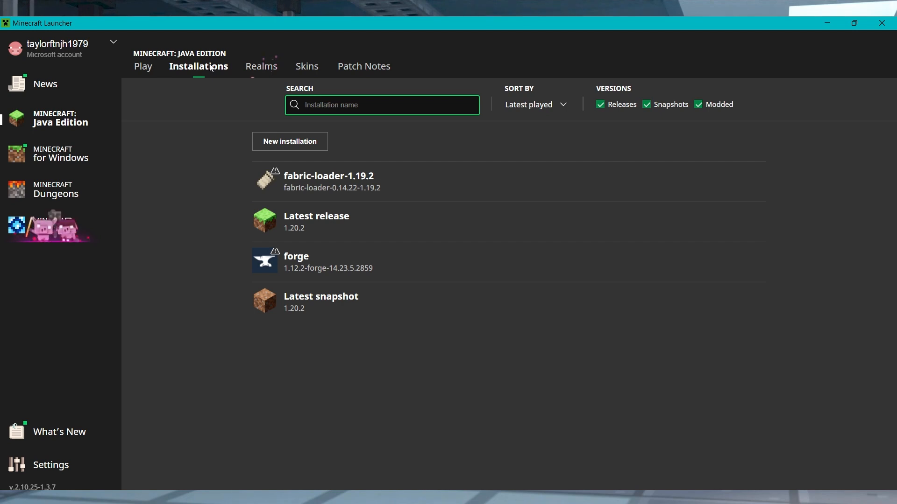
mouse_move(731, 182)
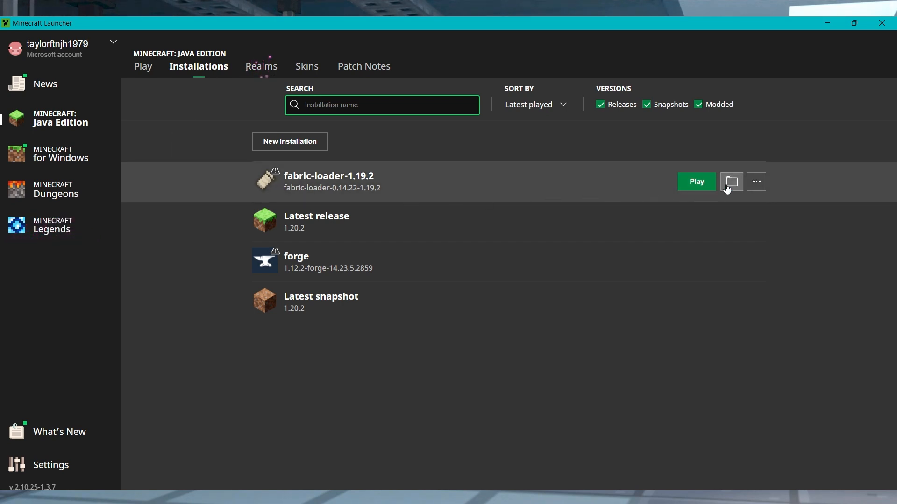
Place the three mod jars in the .minecraft mods folder and close both Explorer windows.
click(731, 182)
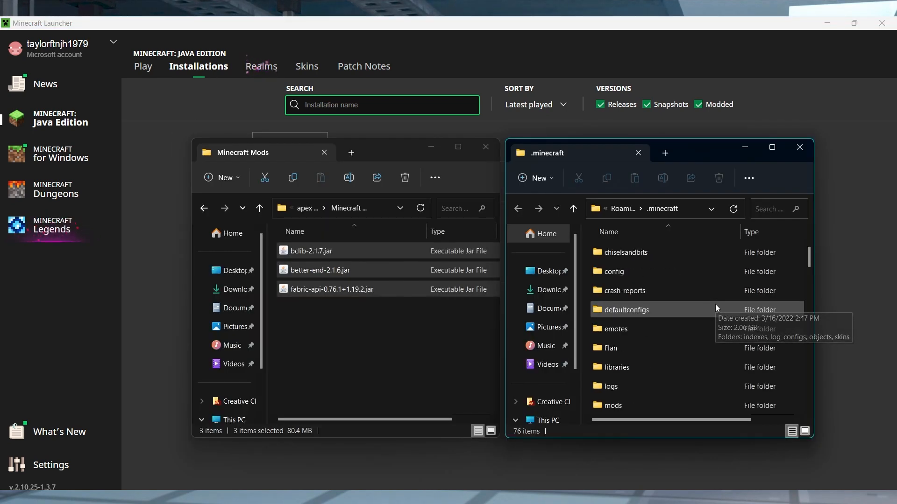
scroll(down, 3)
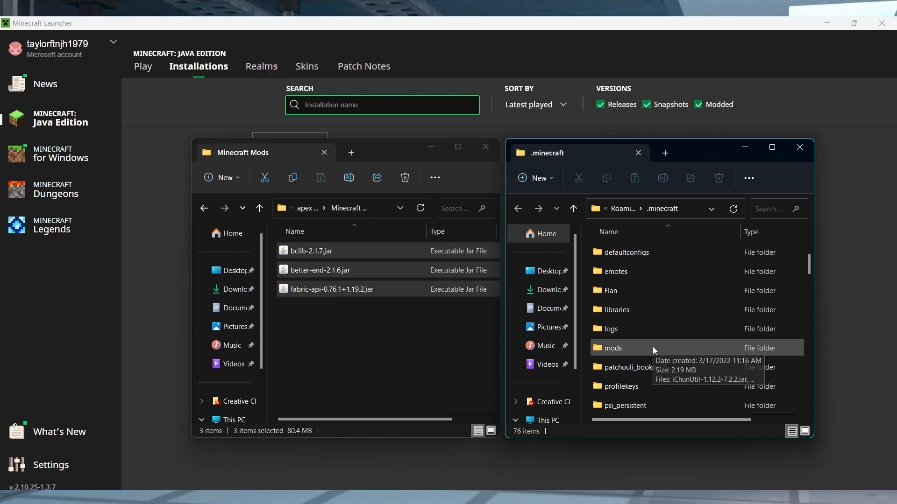
double_click(612, 348)
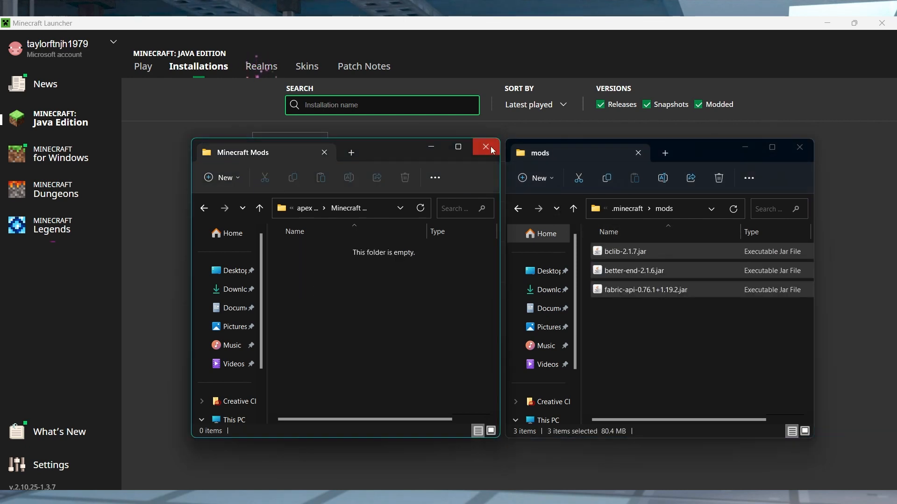
click(485, 146)
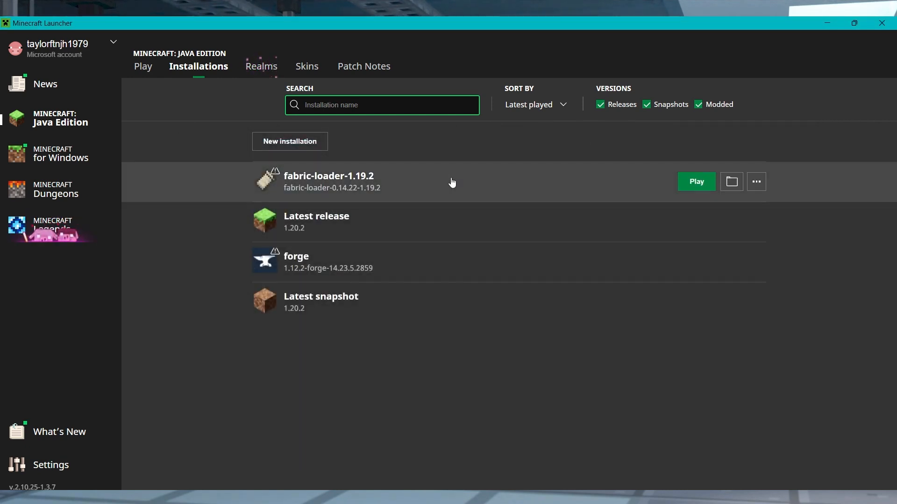
click(695, 181)
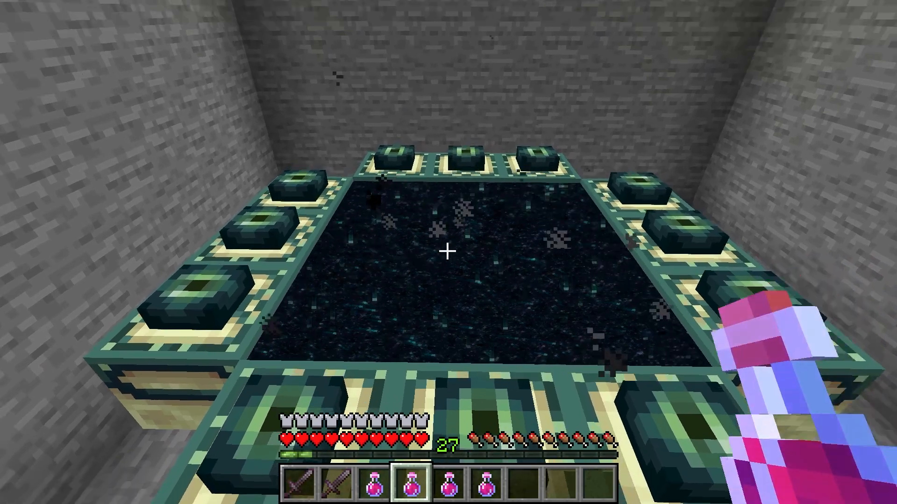
Enter the End through the portal and look at the crystal-topped obsidian towers.
click(448, 252)
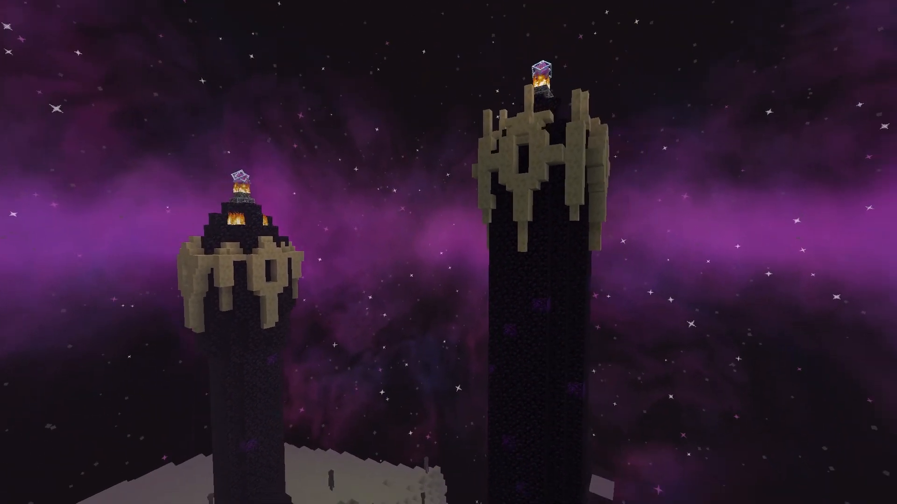
mouse_move(448, 252)
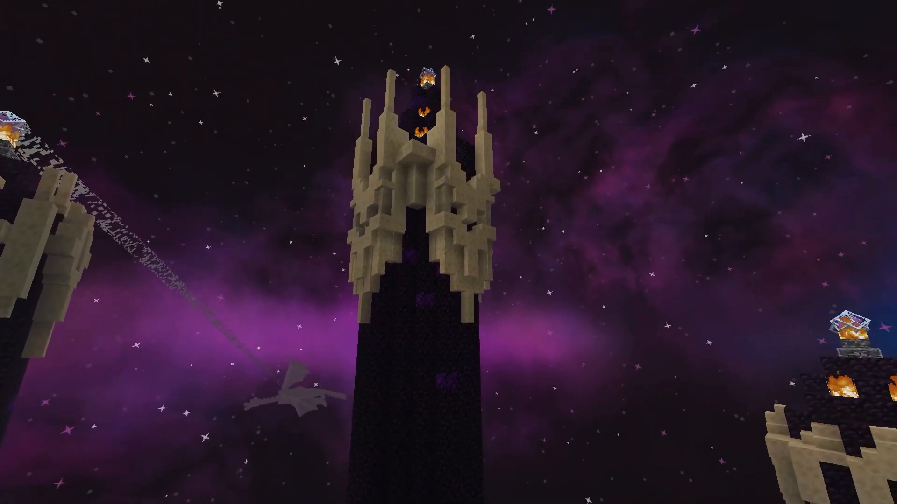
mouse_move(448, 252)
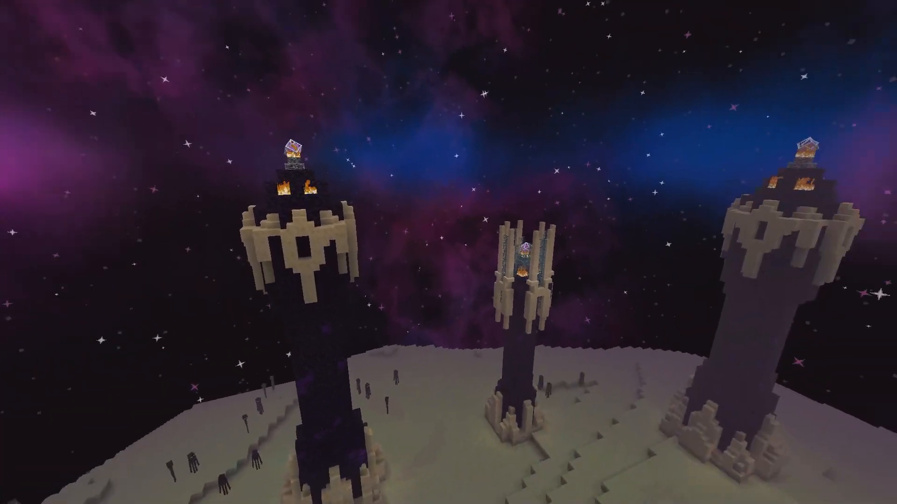
mouse_move(449, 253)
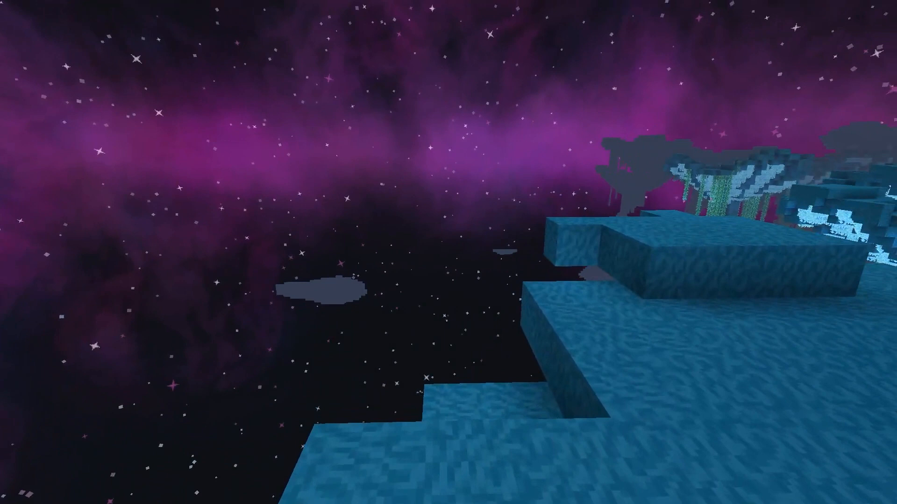
mouse_move(448, 252)
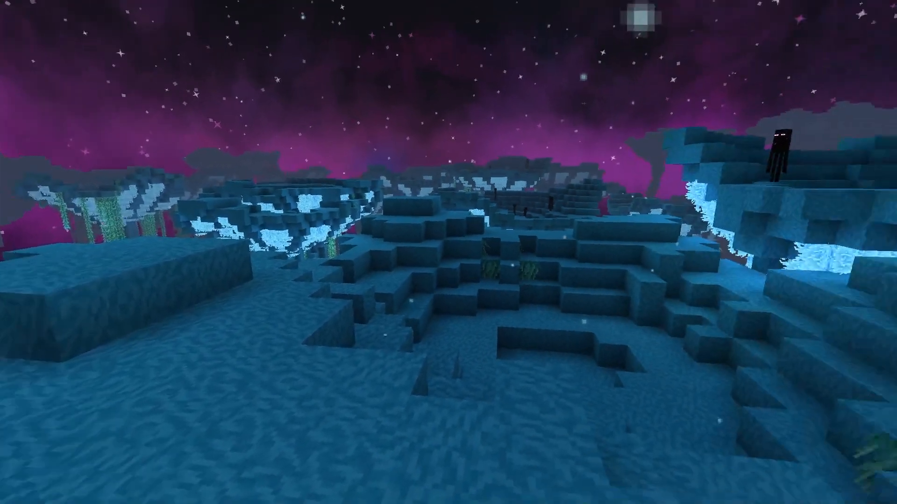
mouse_move(448, 252)
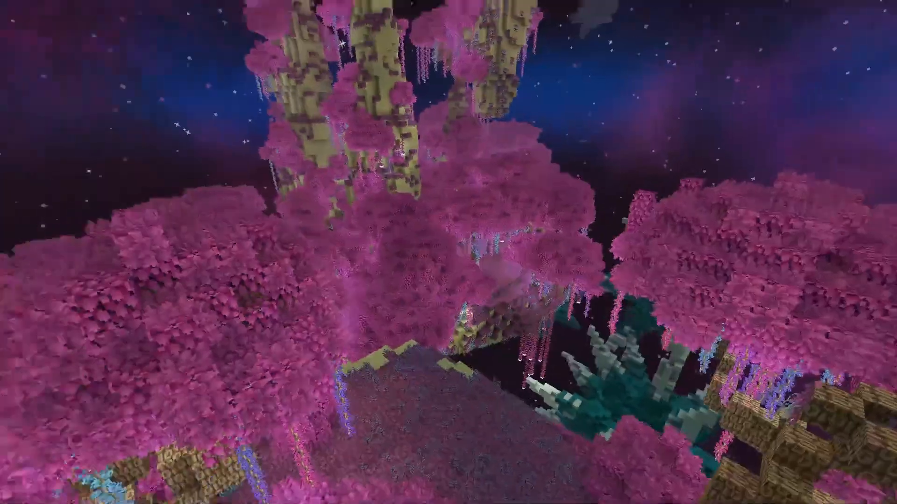
mouse_move(449, 252)
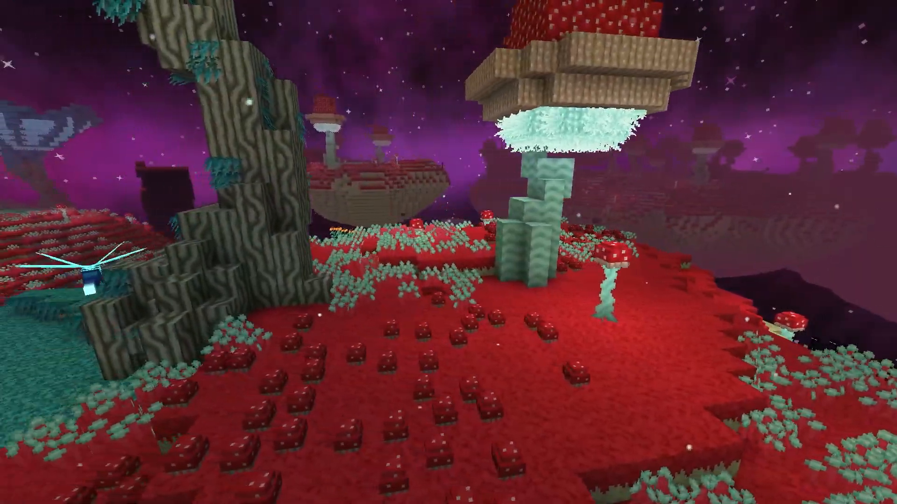
mouse_move(448, 252)
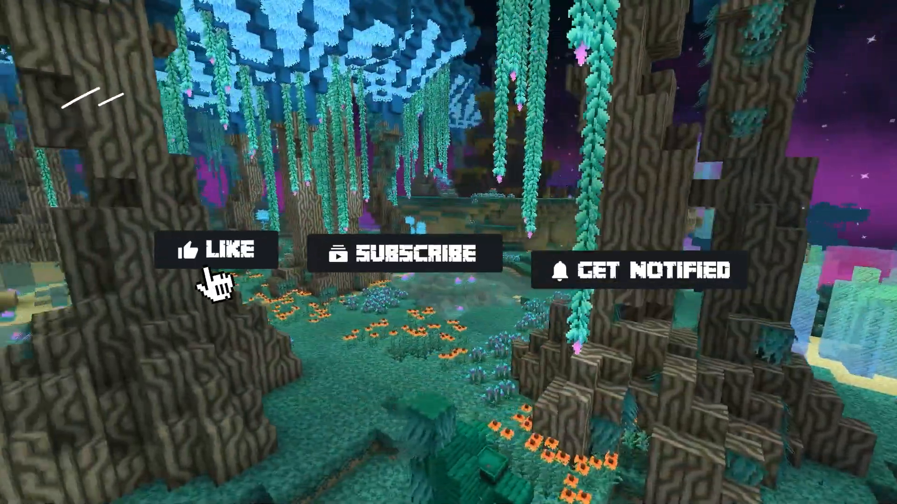
click(216, 251)
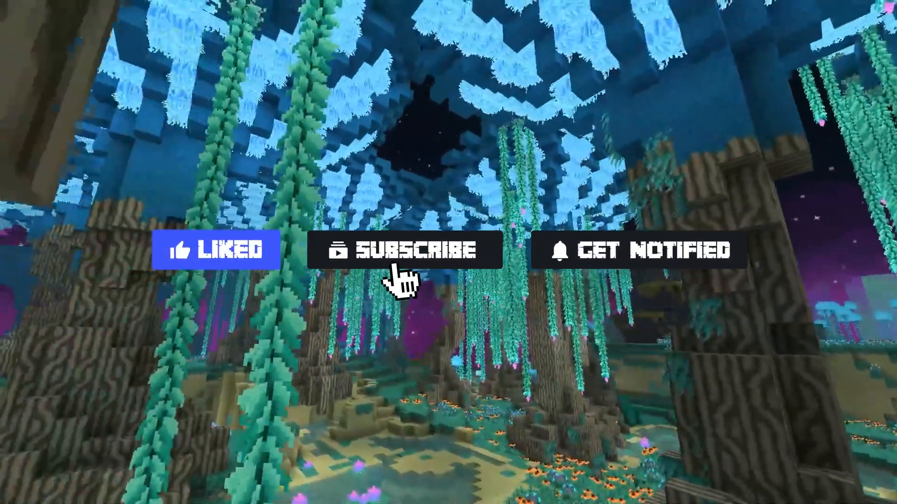
click(407, 250)
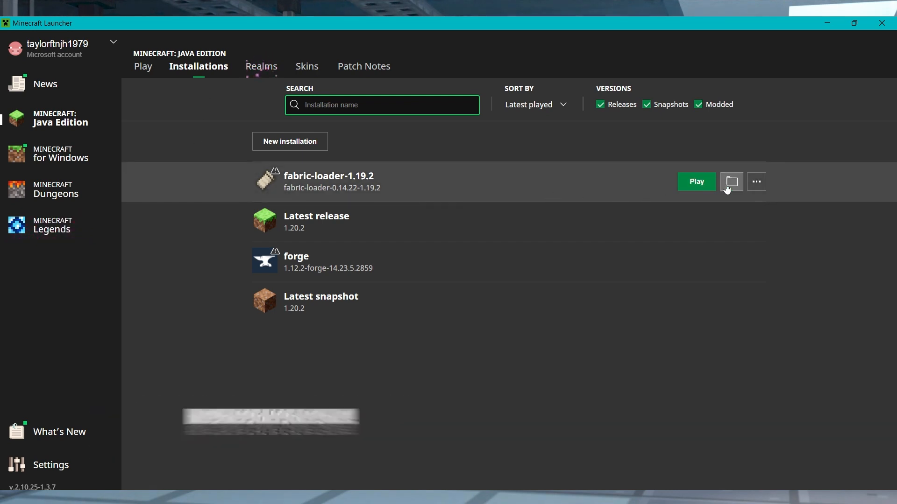
Browse into the fabric-loader-1.19.2 game folder inside the .minecraft directory.
click(731, 181)
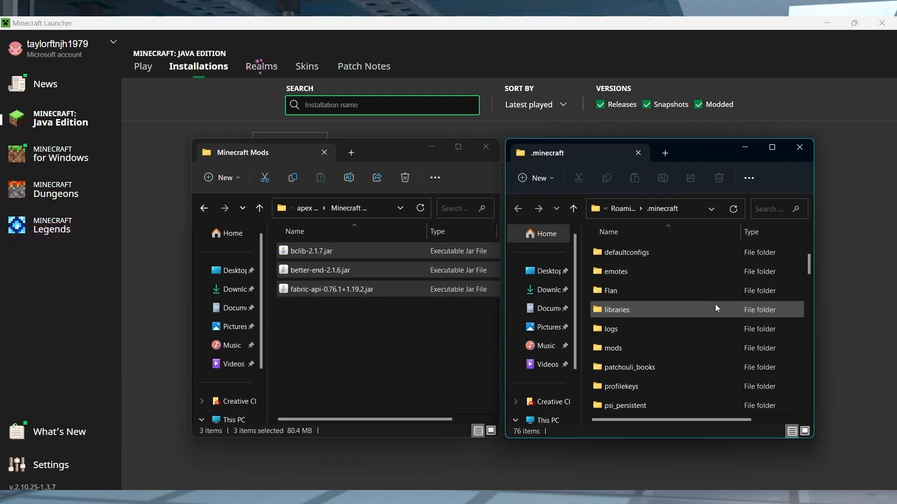
double_click(614, 347)
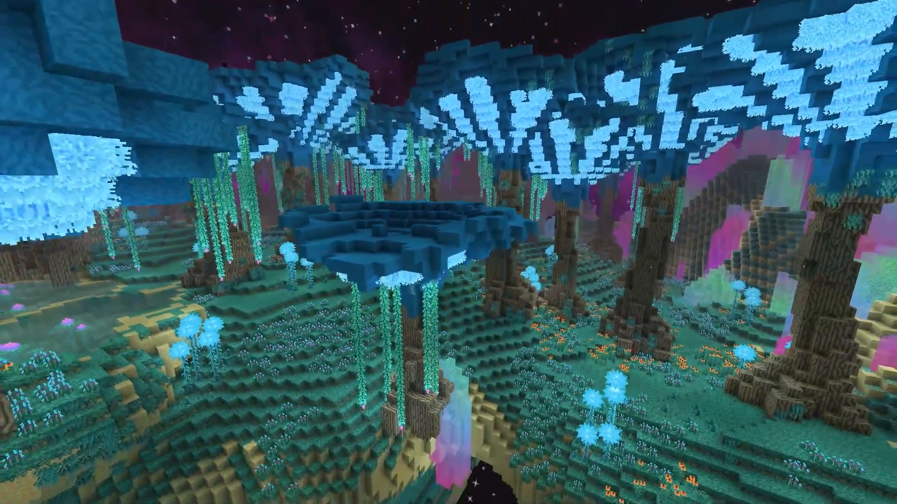
mouse_move(449, 253)
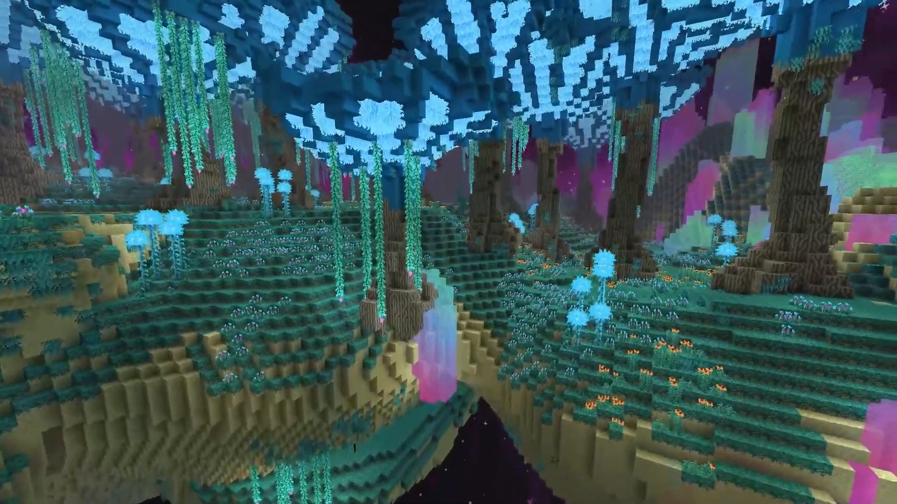
mouse_move(448, 252)
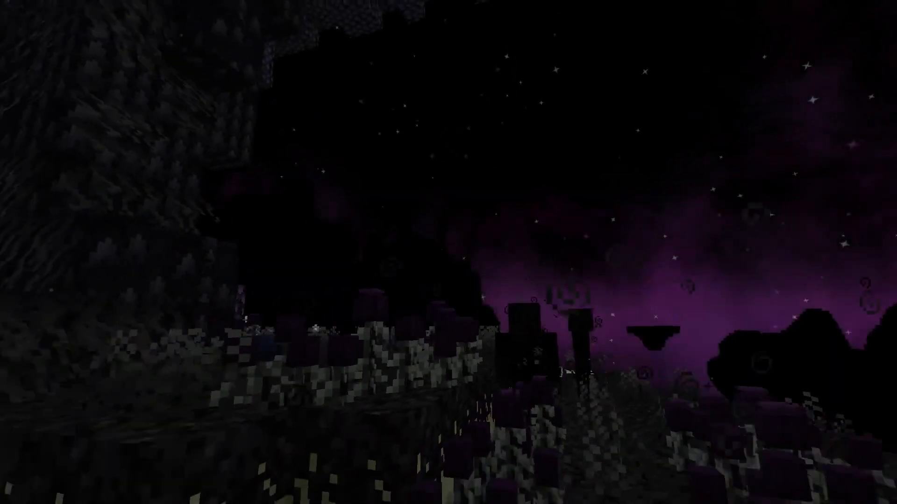
mouse_move(448, 252)
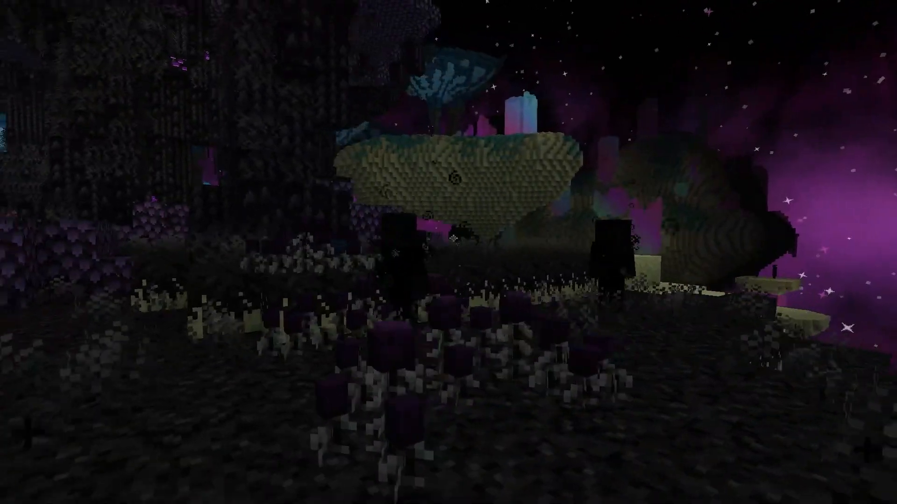
mouse_move(448, 252)
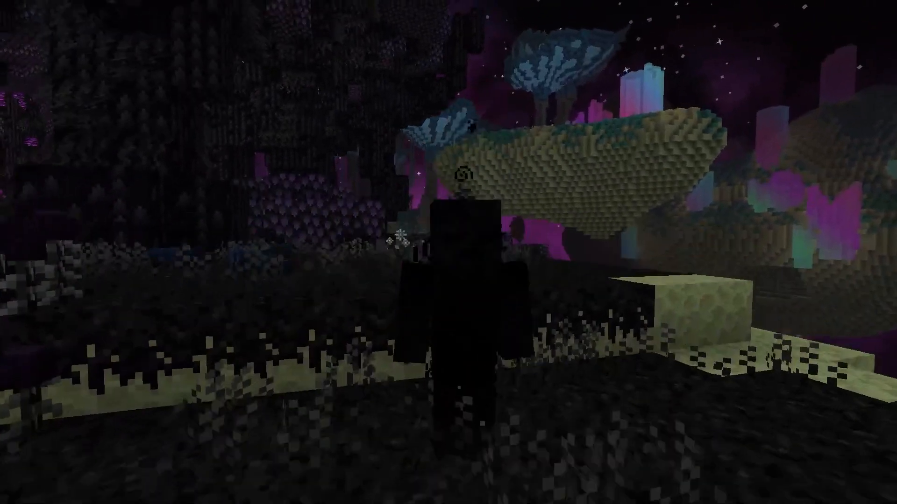
mouse_move(449, 252)
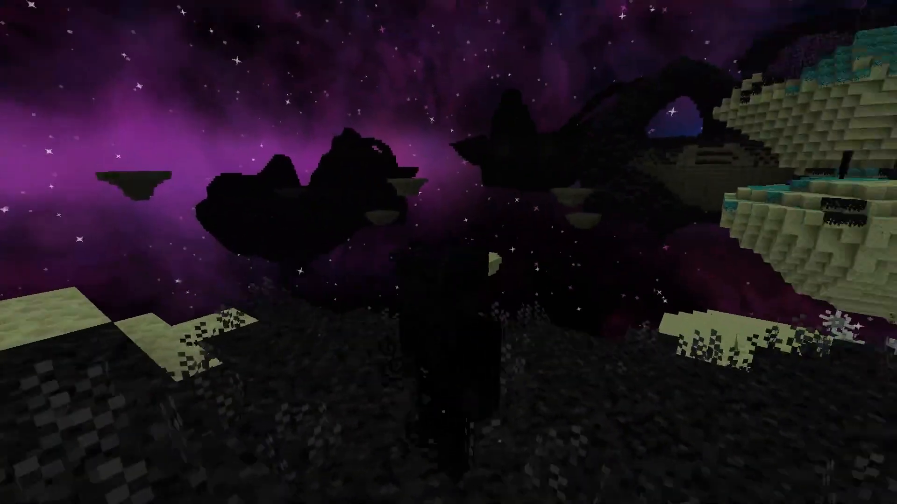